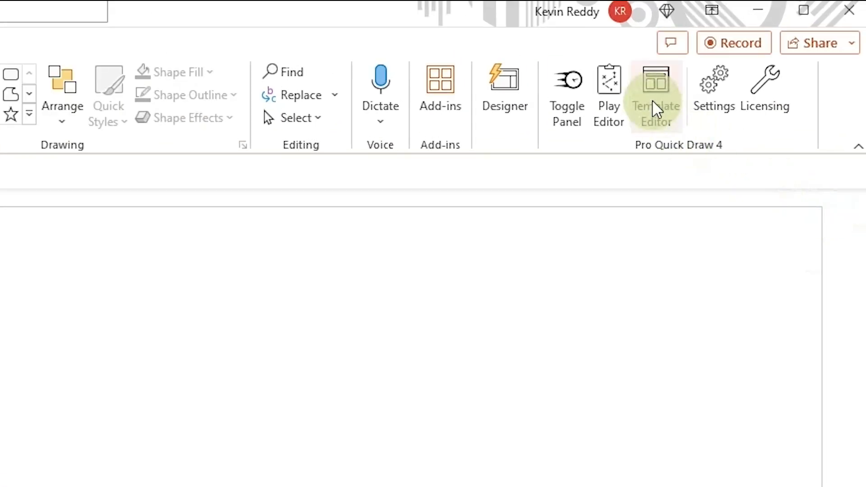
Open the Pro Quick Draw 4 Template Editor from the ribbon
left_click(655, 91)
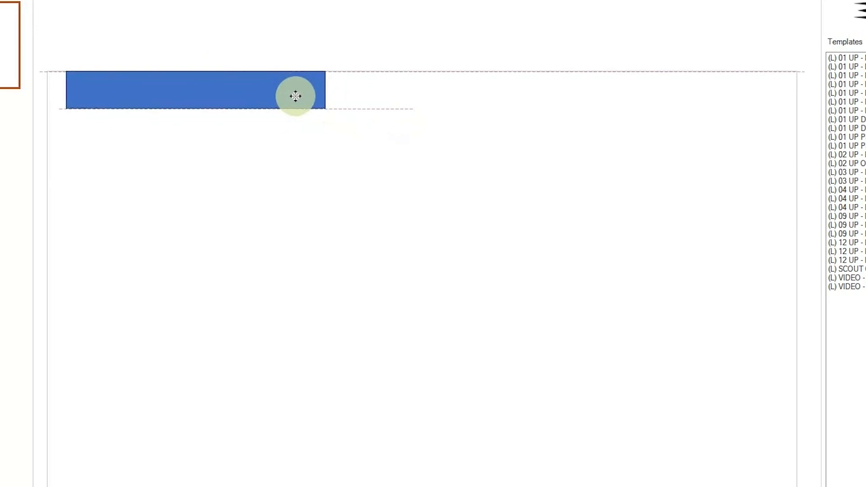
Stretch the bar full width, fill it light green, and label it bold 'TOP RUNS' in Rajdhani
left_click_drag(295, 96, 729, 93)
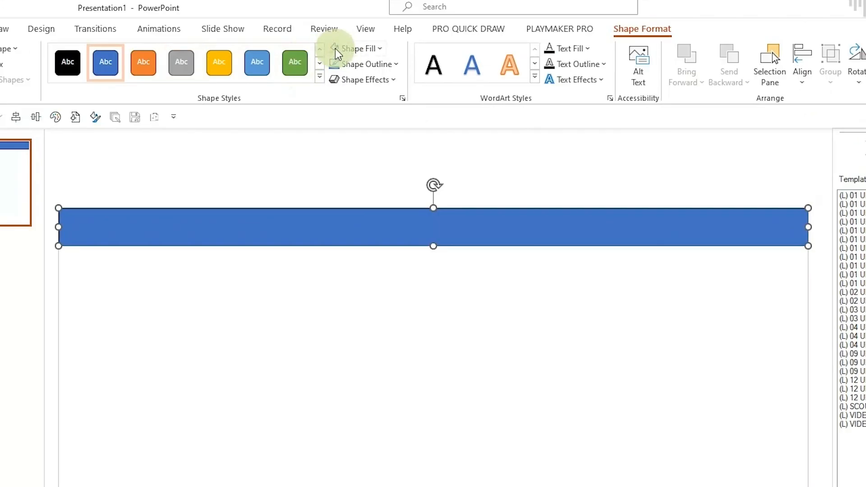
left_click(359, 65)
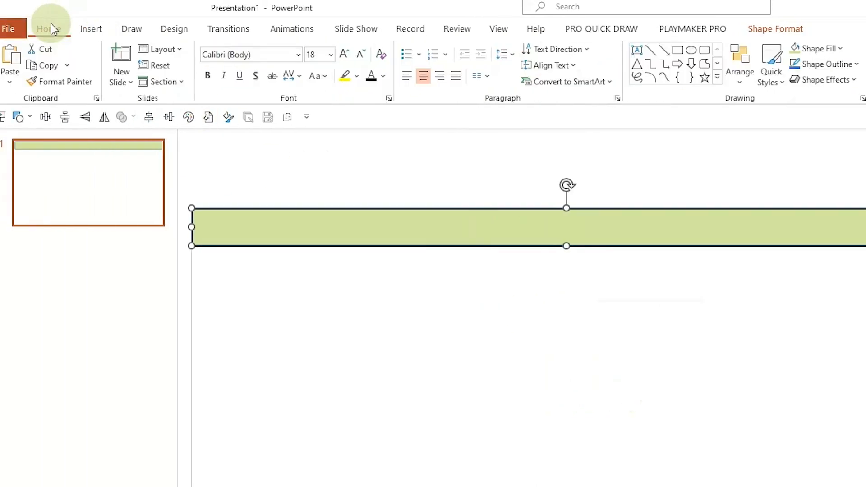
left_click(249, 55)
type("Rajdhani")
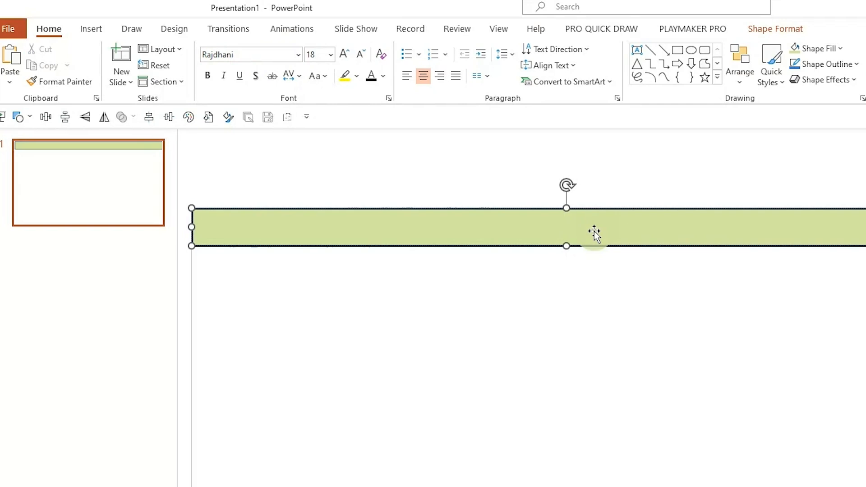
type("TOP RUNS")
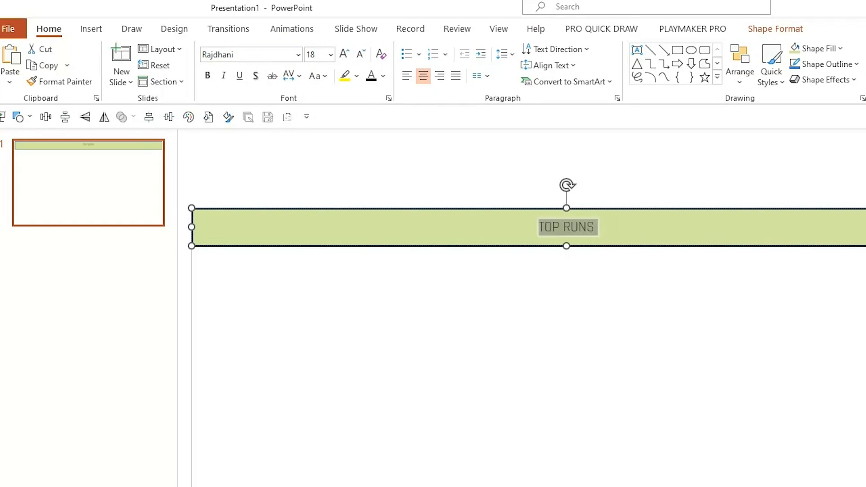
left_click(605, 301)
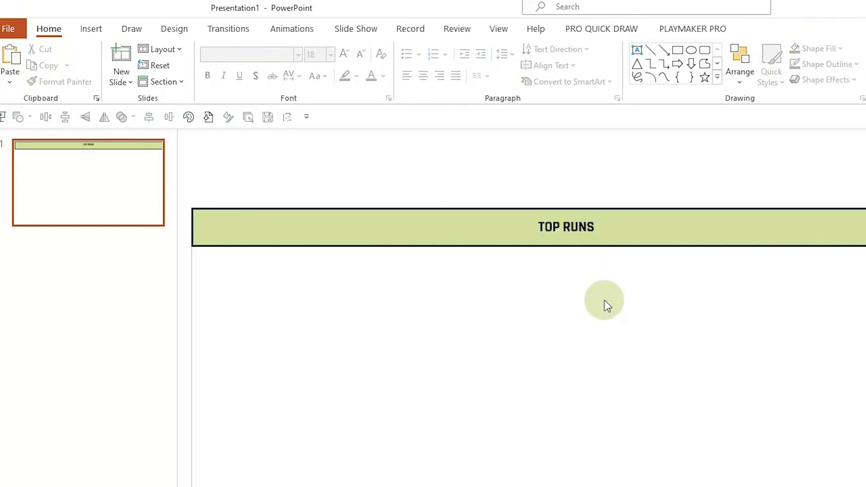
left_click(566, 227)
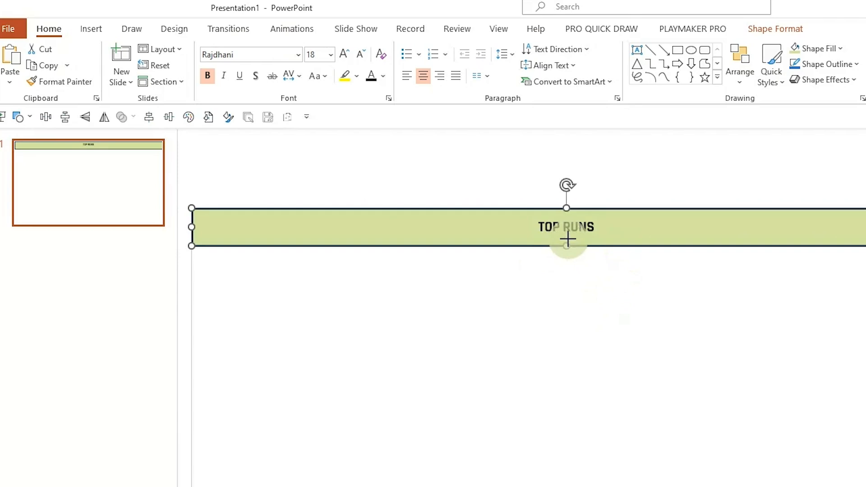
left_click(587, 268)
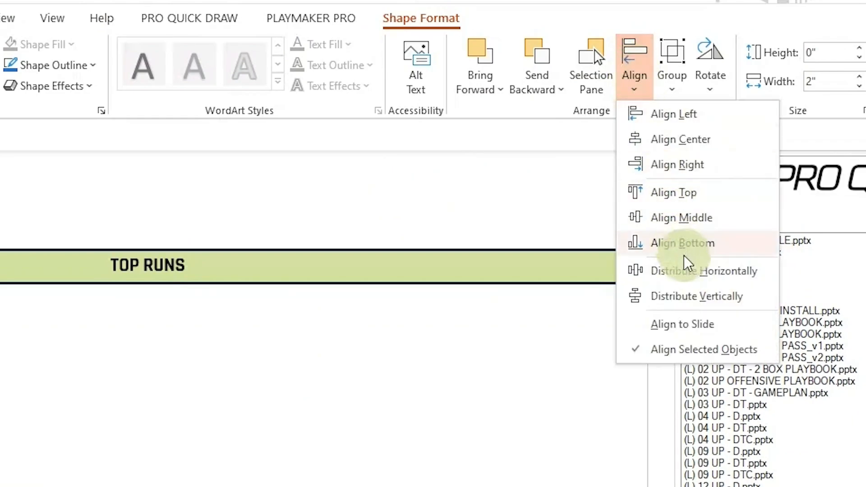
Align the divider line along the bottom relative to the slide
left_click(682, 243)
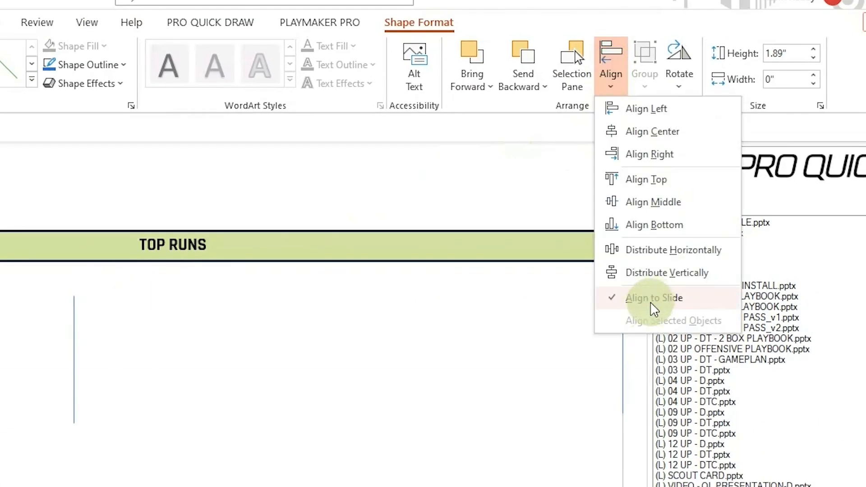
mouse_move(663, 109)
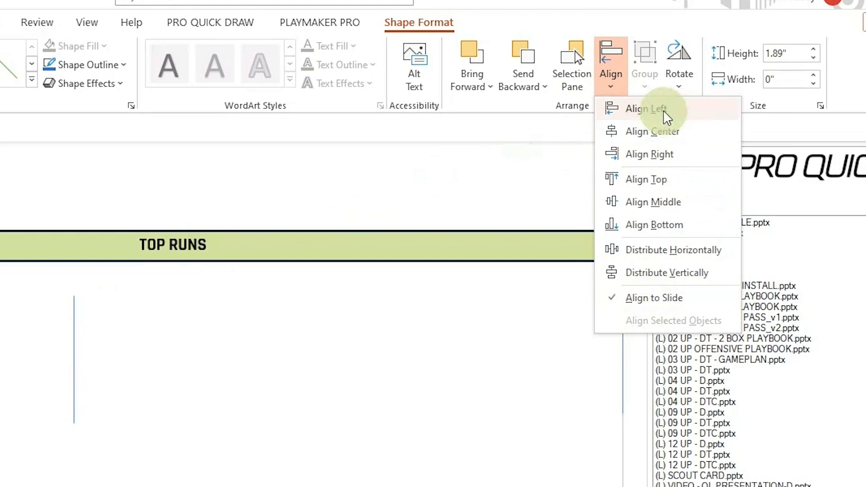
Align vertical lines to the slide's left and right edges and move one to the centre
left_click(646, 108)
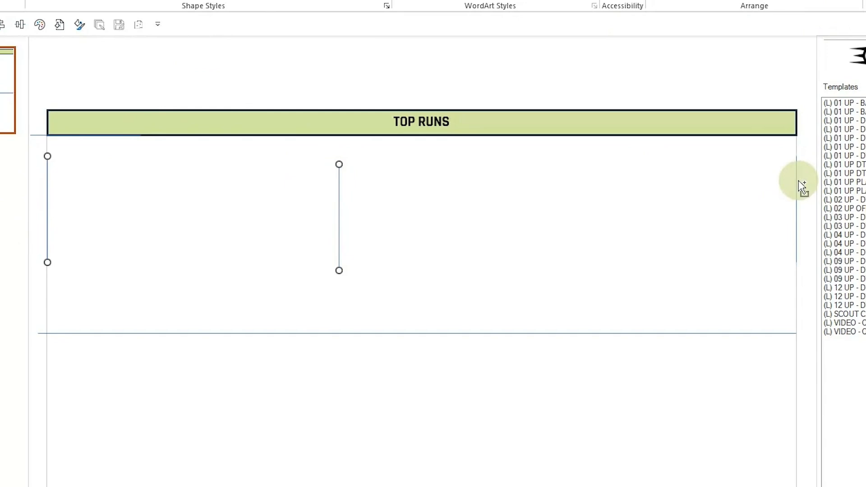
left_click(611, 63)
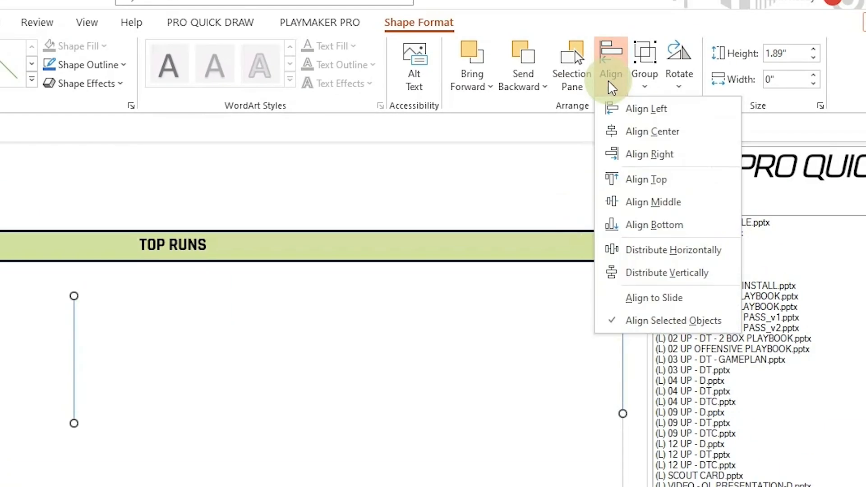
left_click(653, 131)
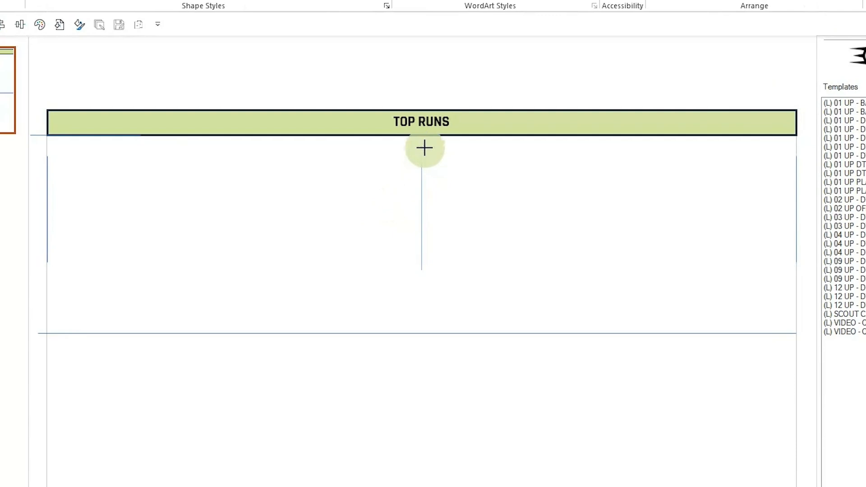
left_click_drag(422, 147, 422, 271)
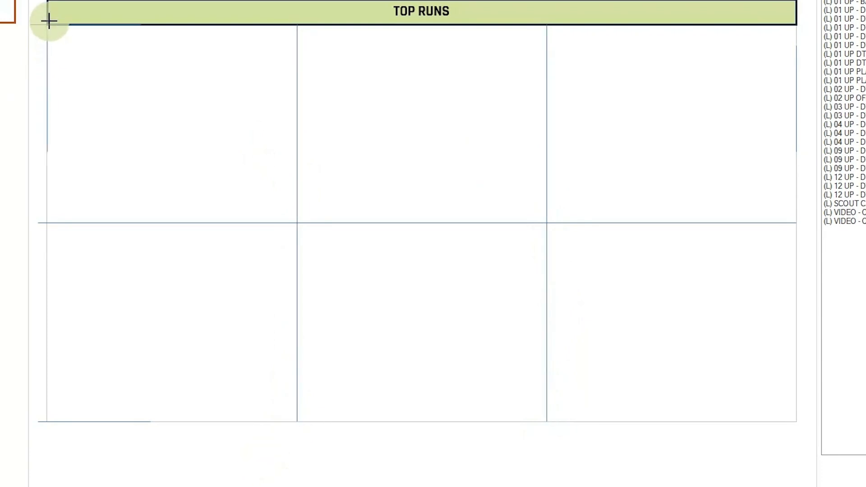
Marquee-select all the 3x2 grid lines beneath the TOP RUNS bar
left_click_drag(49, 21, 47, 388)
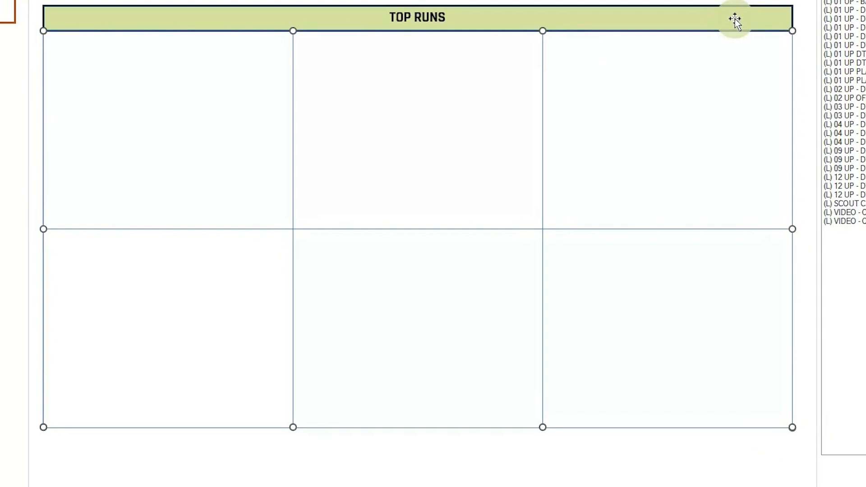
Give the selected grid lines a black outline with a heavier weight
left_click(318, 57)
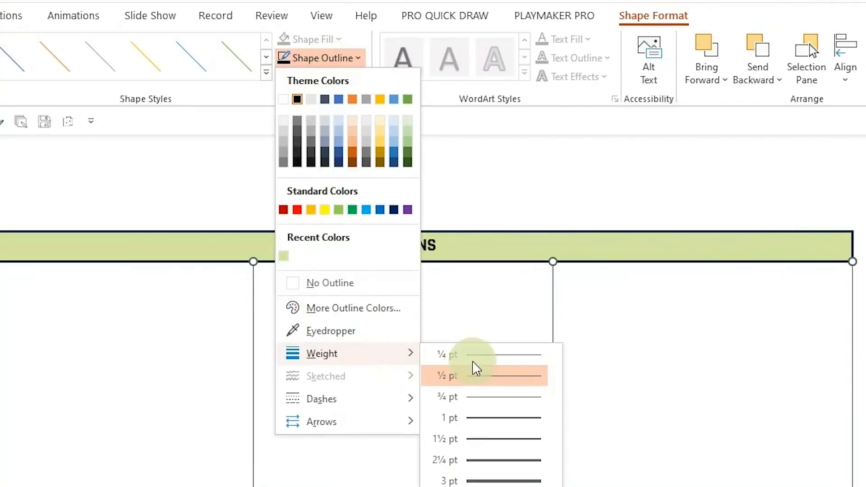
left_click(445, 376)
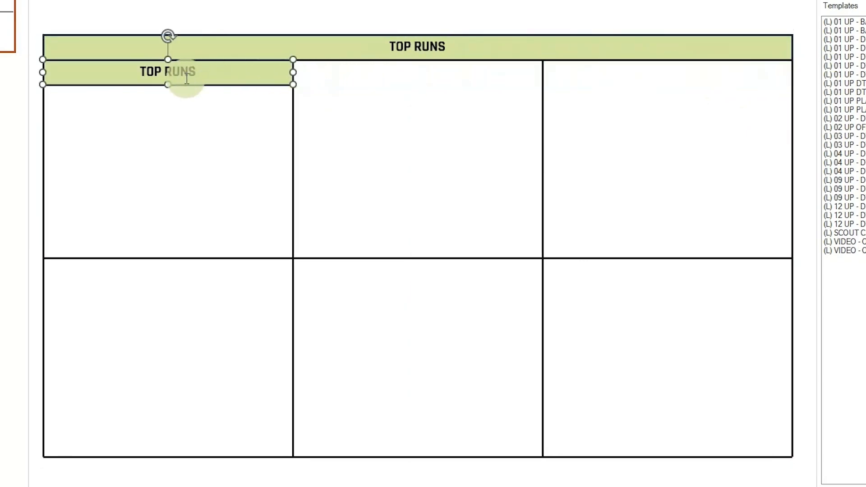
Replace the copied header text with 'Detroit Gun Far 12 Zone'
double_click(167, 71)
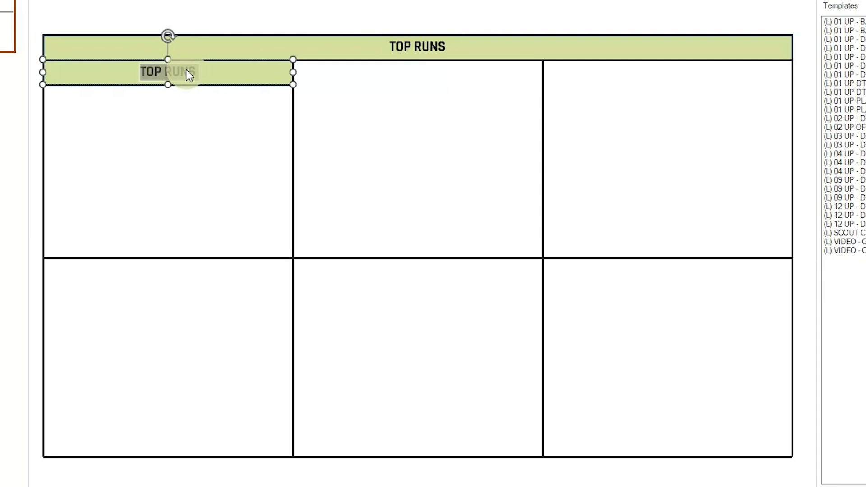
type("D")
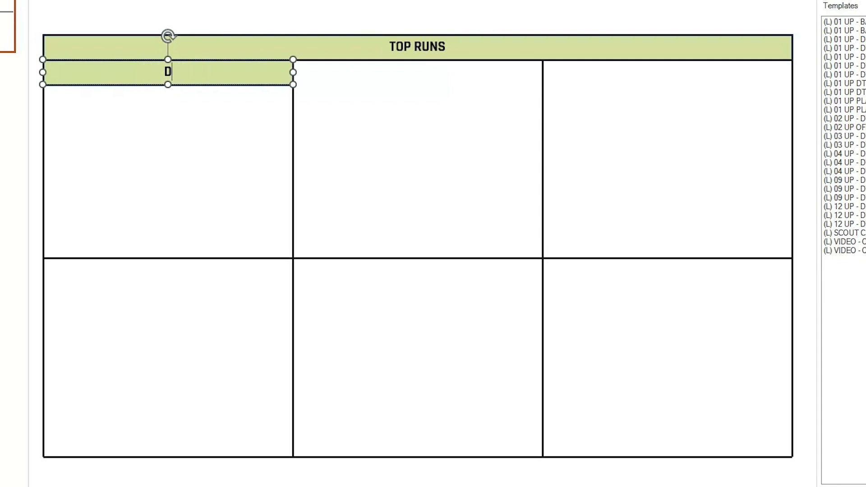
type("Detroit Gun Car 12")
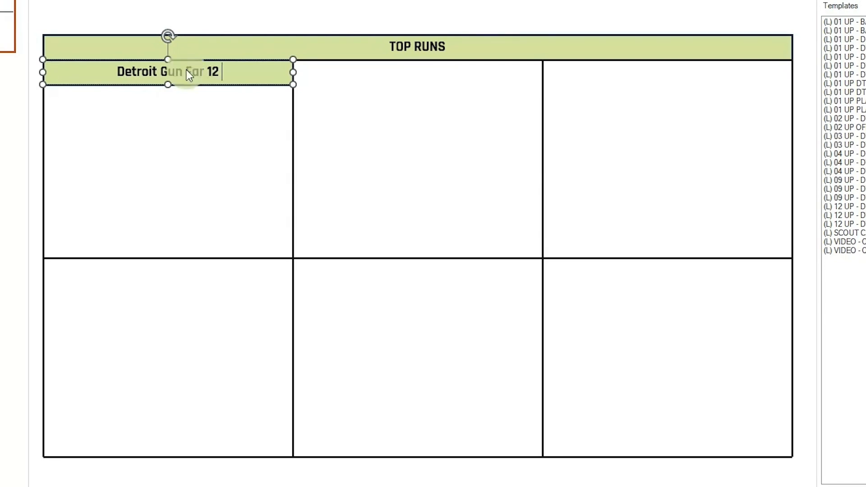
type("Zone")
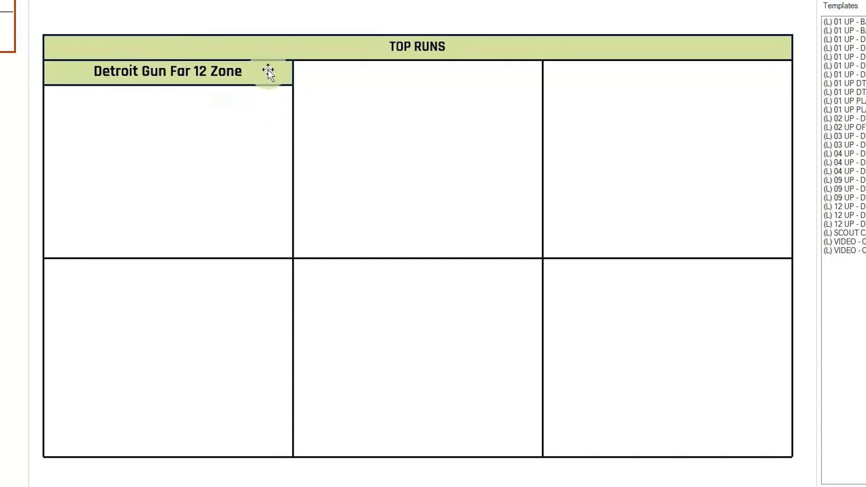
Place copies of the 'Detroit Gun Far 12 Zone' title box atop the grid cells
left_click(419, 52)
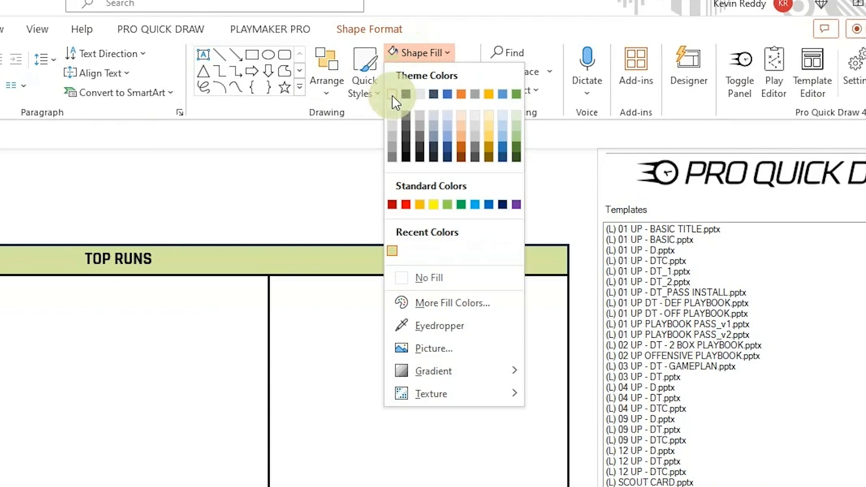
left_click(392, 93)
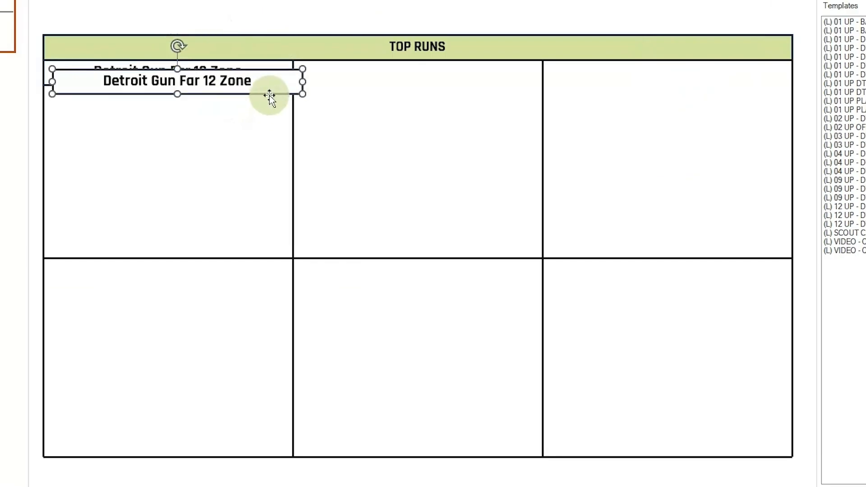
left_click_drag(268, 94, 536, 130)
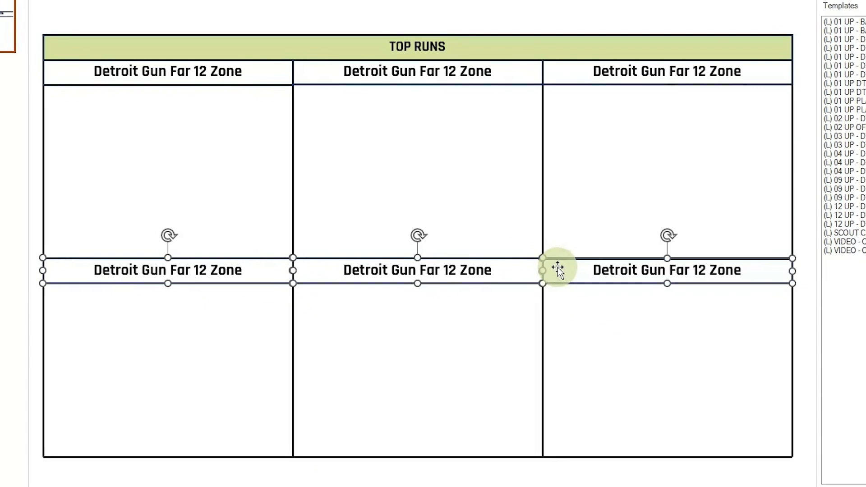
left_click(502, 66)
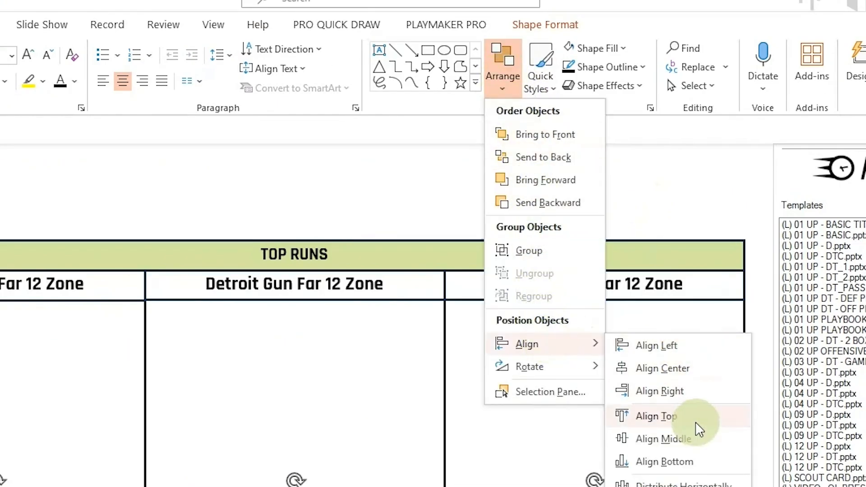
Apply Align Top to the three lower-row title boxes
left_click(657, 416)
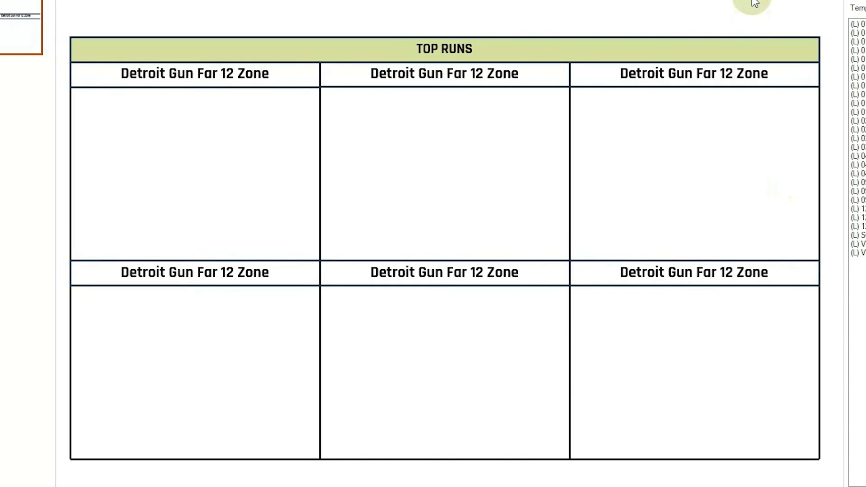
left_click(420, 28)
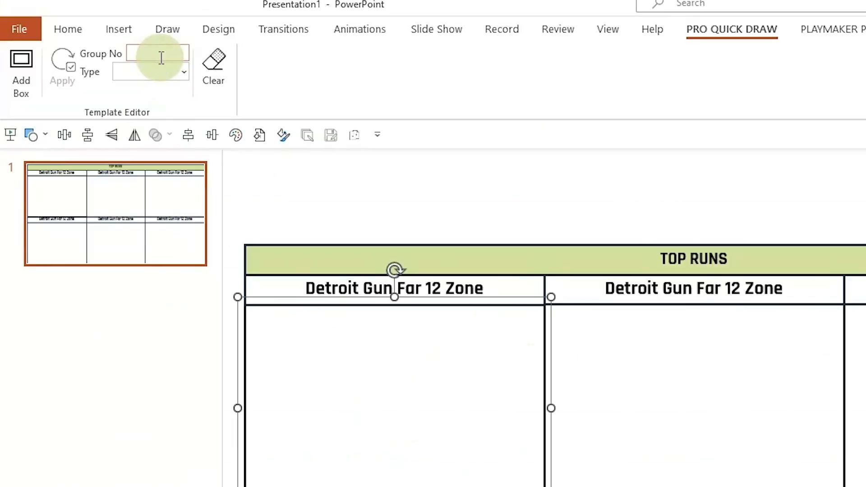
Tag the top-left drawing area as Drawing group 1 and remove its outline
type("1")
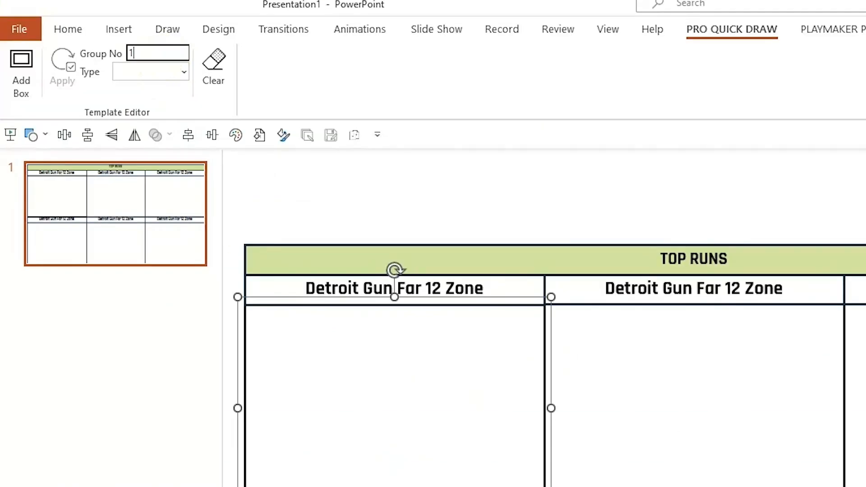
left_click(150, 72)
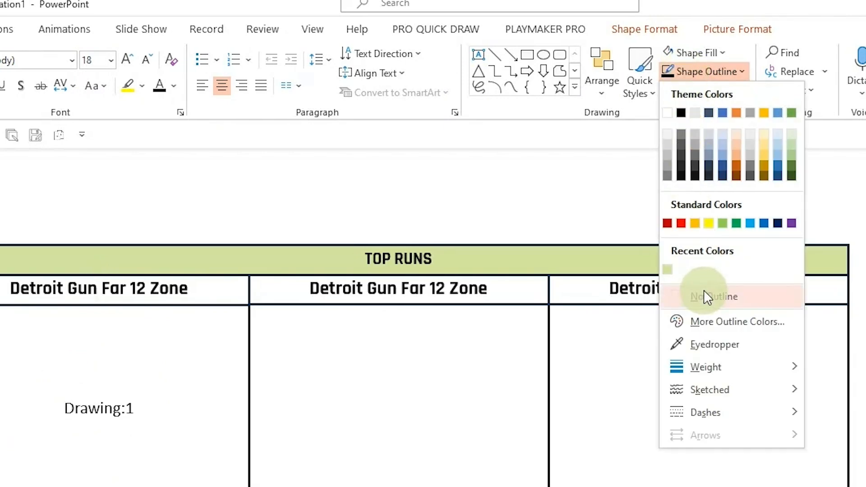
left_click(713, 296)
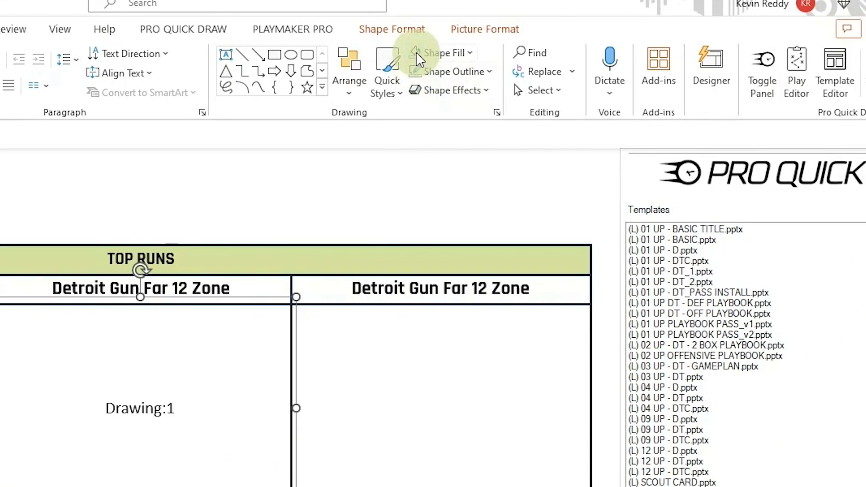
left_click(637, 29)
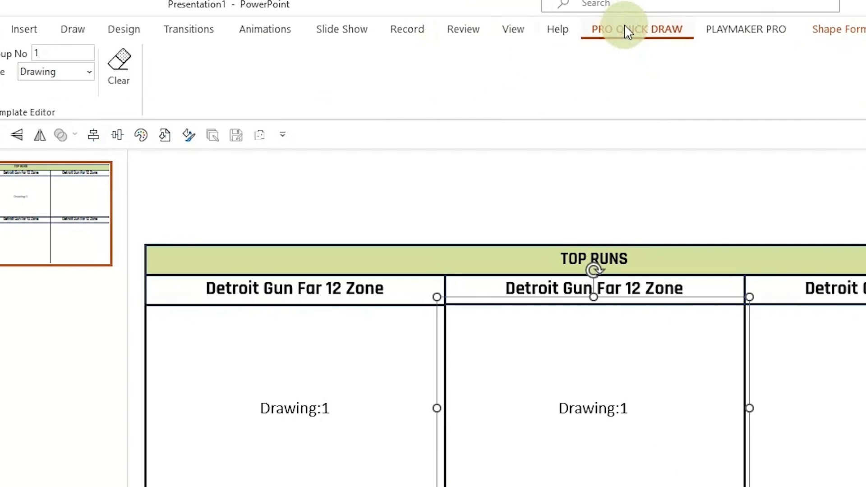
Copy the drawing box into the middle and right top cells, tagged Drawing 2 and Drawing 3
left_click(62, 53)
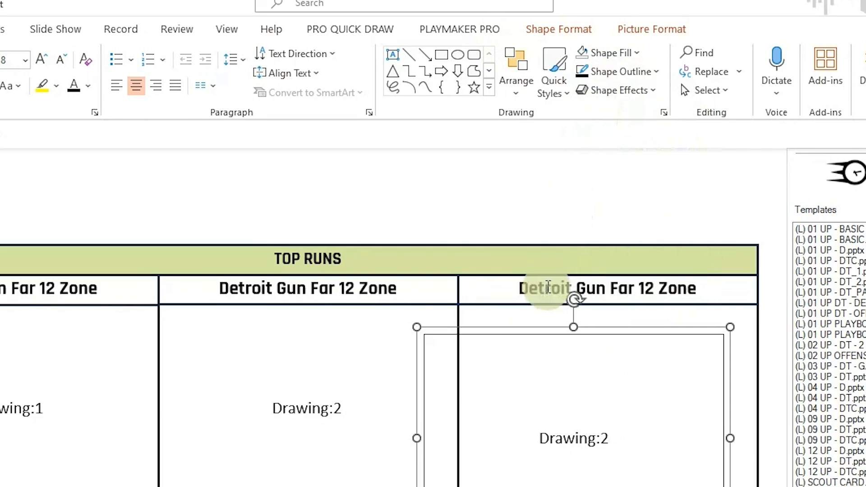
left_click(630, 72)
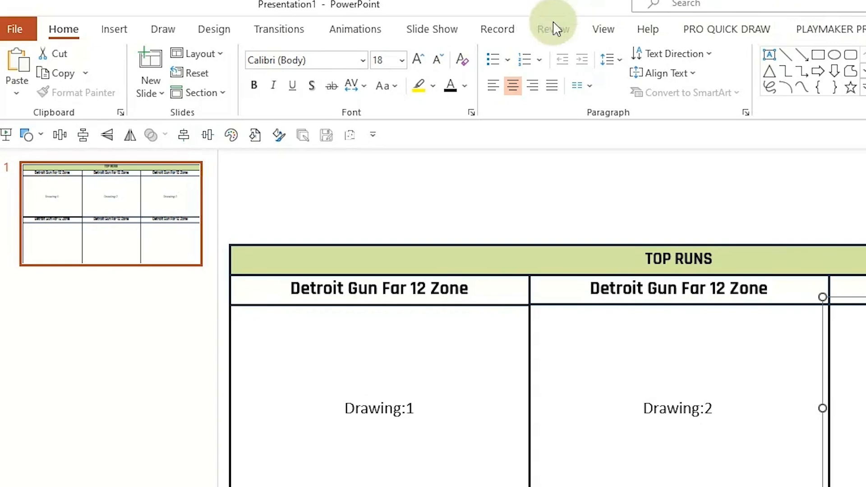
left_click(727, 30)
type("3")
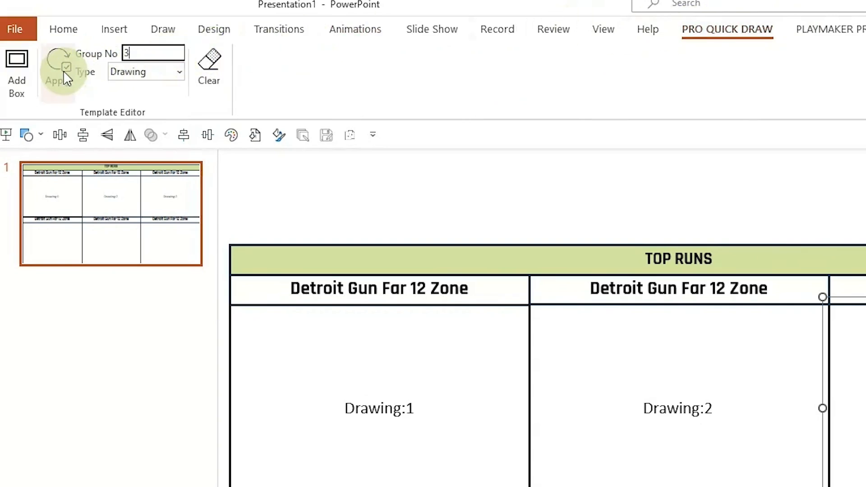
left_click(54, 71)
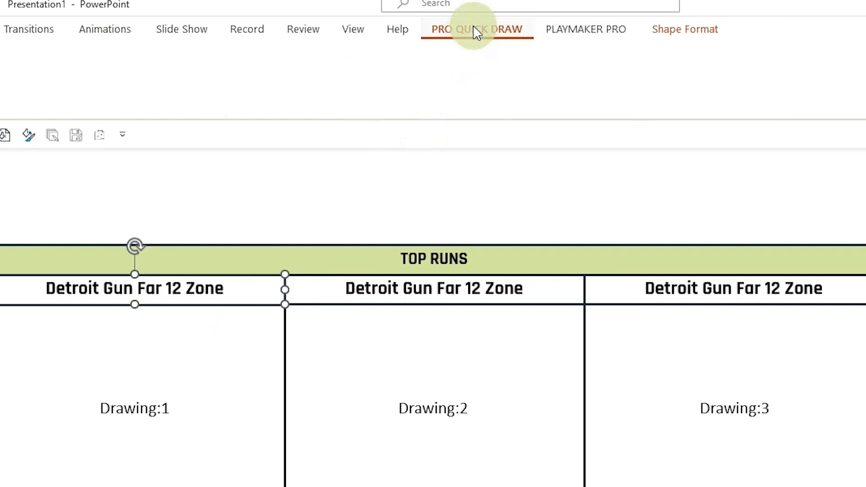
Tag the first two header boxes as Title placeholders, Title 1 and Title 2
left_click(477, 29)
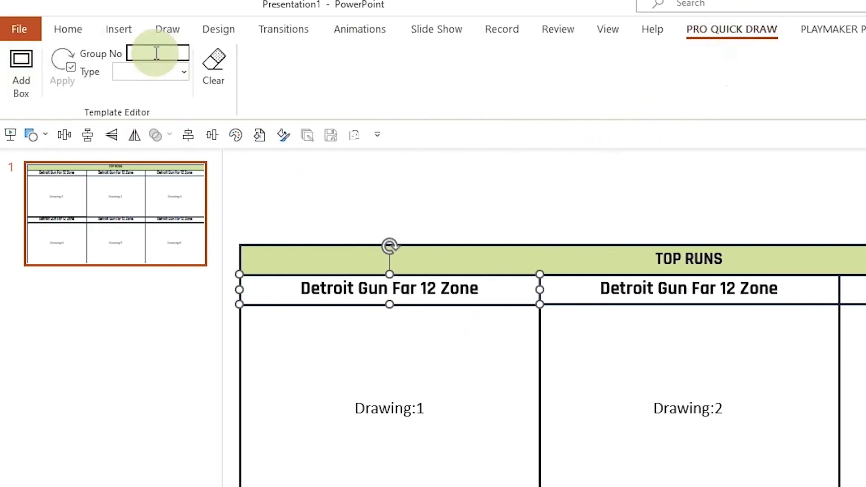
left_click(184, 72)
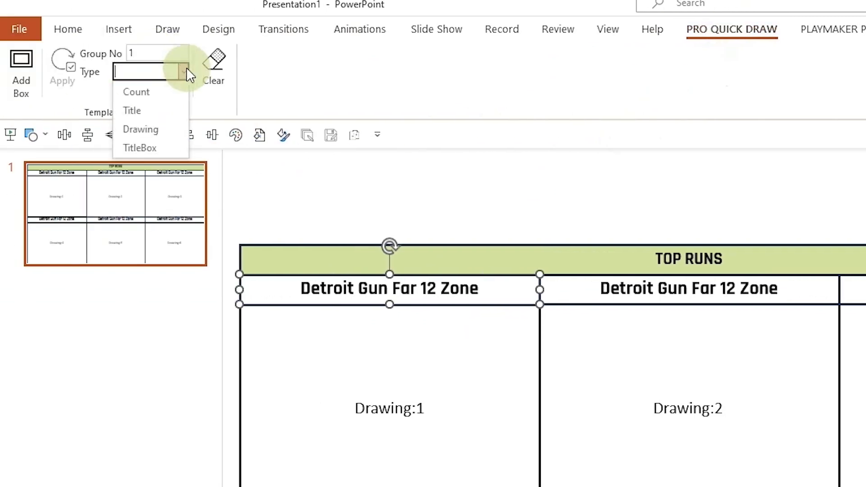
left_click(132, 111)
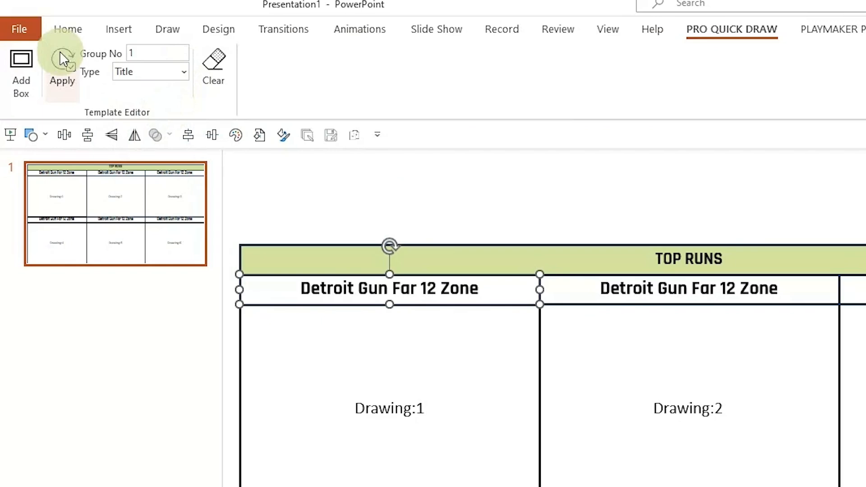
left_click(62, 75)
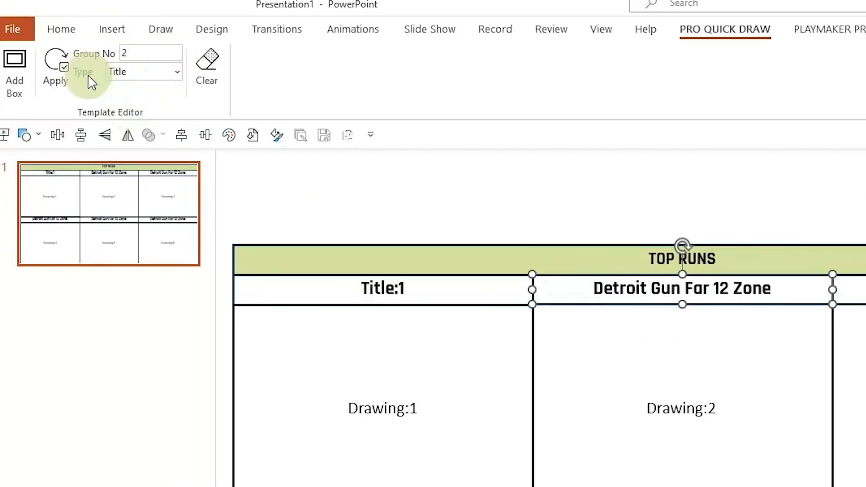
left_click(55, 79)
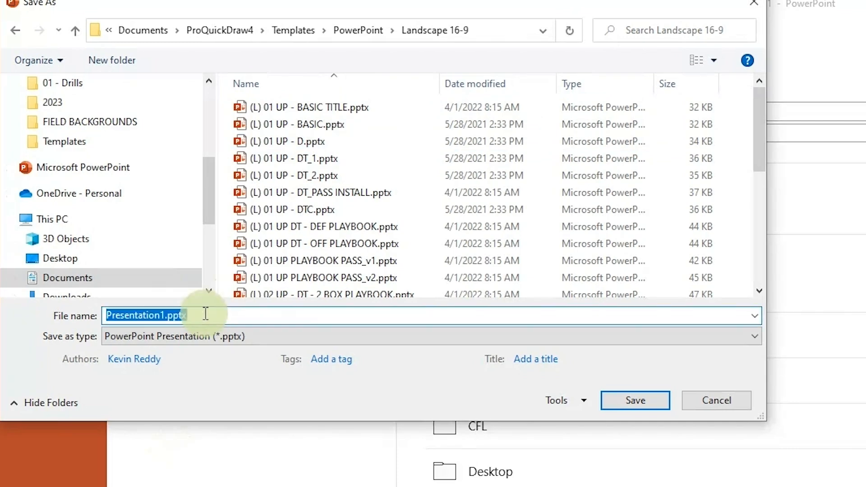
Save the template as 'Top Runs Report' in the Landscape 16-9 folder
type("Top Runs Report")
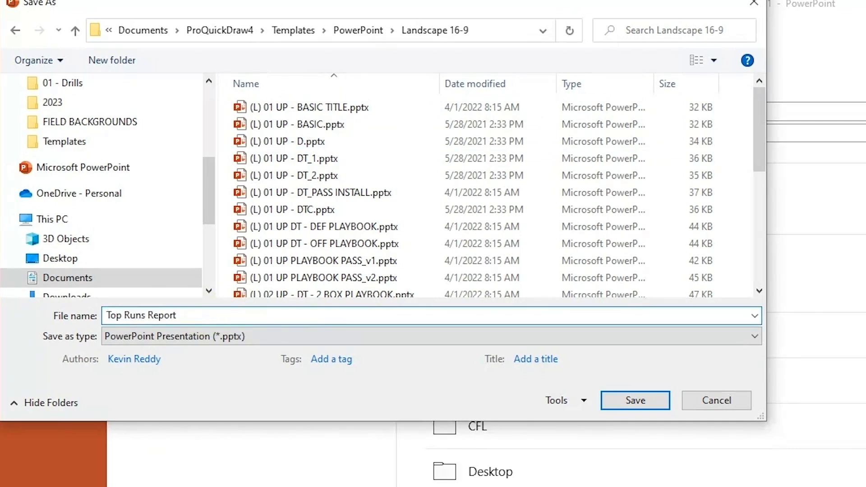
left_click(635, 400)
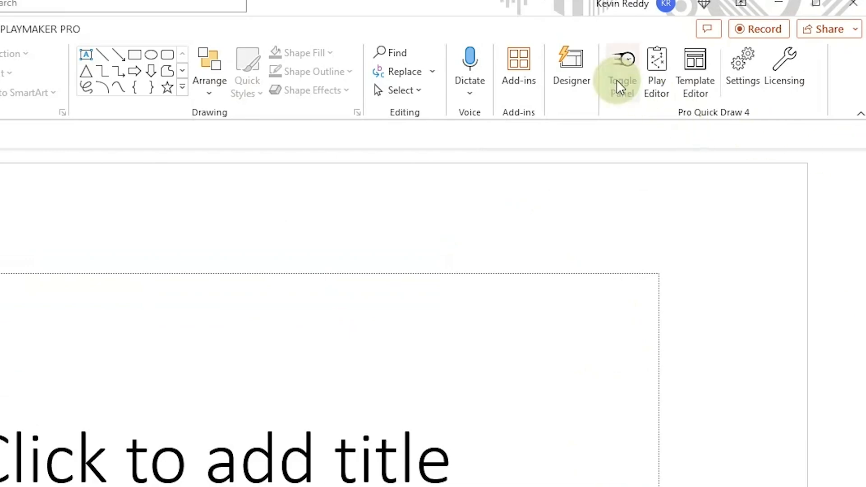
Insert the TRIPS RT GUN FAR - ZONE READ play from Pro Quick Draw into box 1
left_click(622, 66)
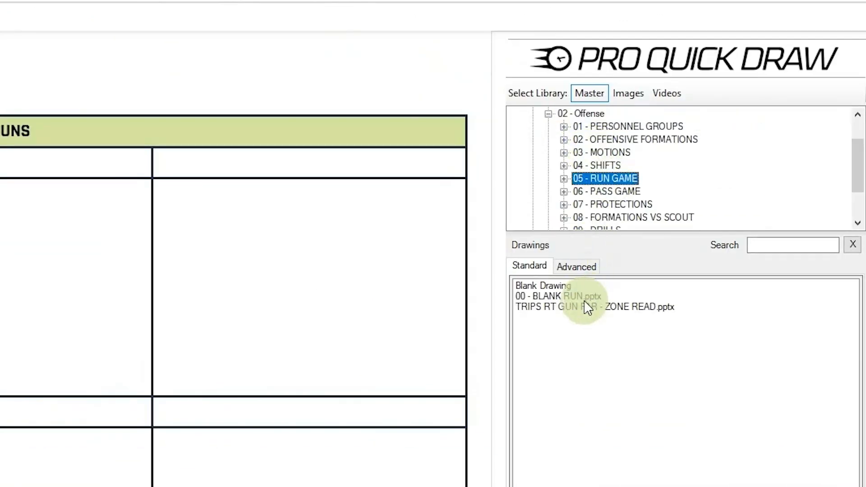
double_click(593, 307)
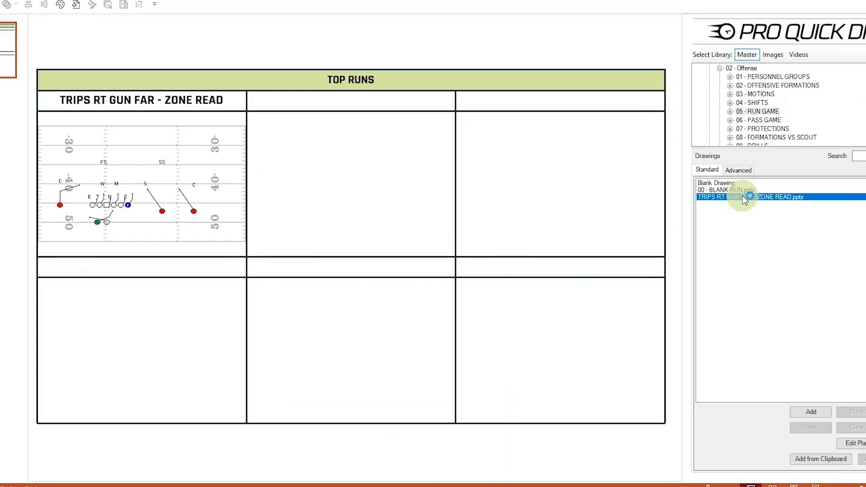